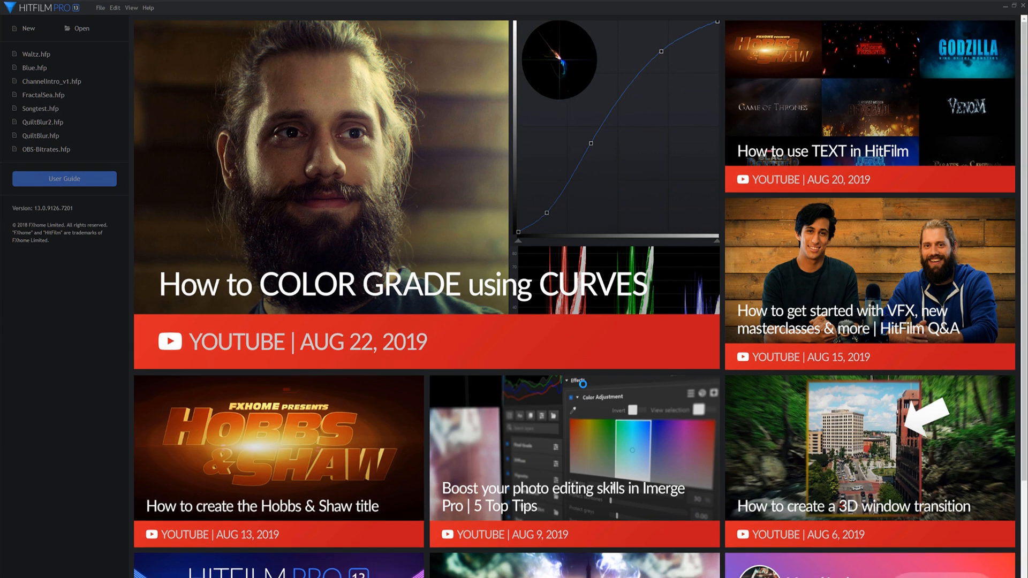
Start a new untitled project from the HitFilm Pro start screen
{"action": "left_click", "coordinate": [28, 28]}
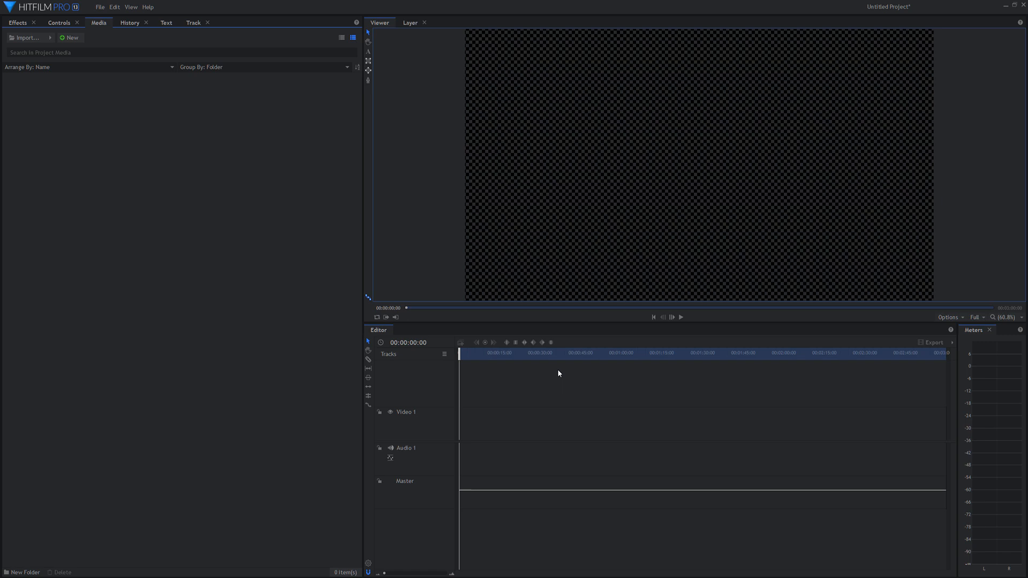
{"action": "left_click", "coordinate": [71, 37]}
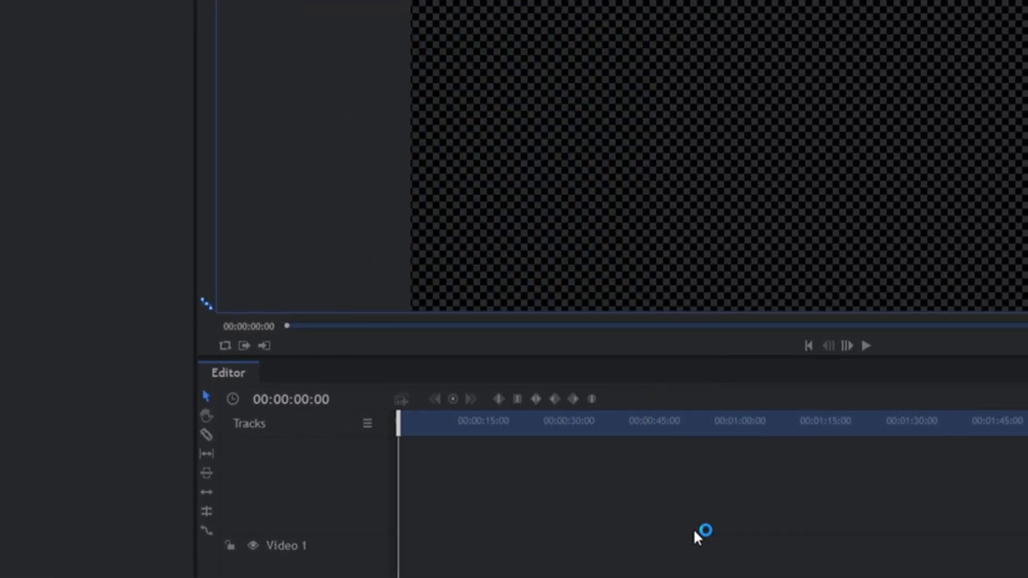
Add a default black 1920×1080 plane layer, New Plane 1, to the composite shot
{"action": "right_click", "coordinate": [341, 315]}
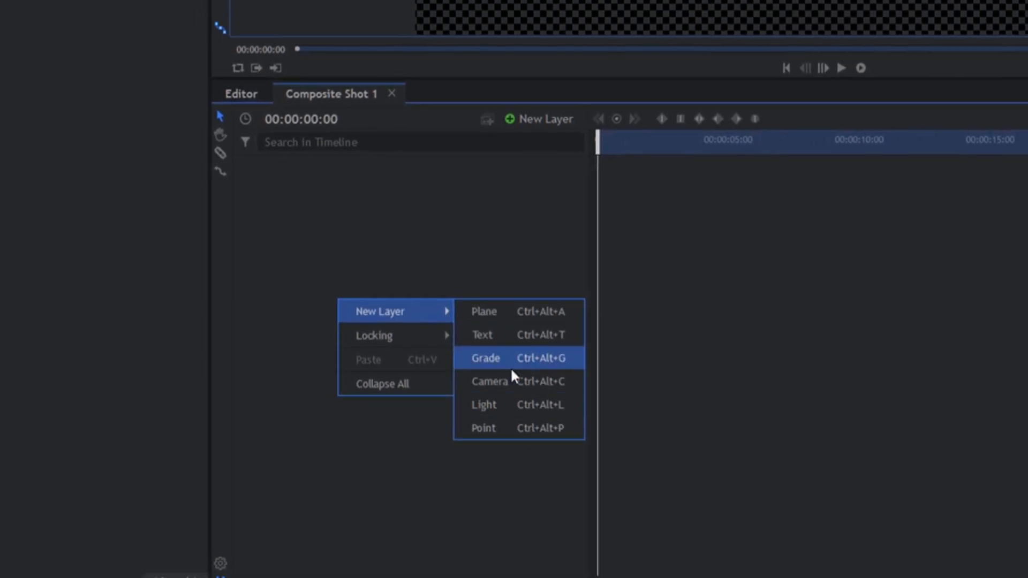
{"action": "left_click", "coordinate": [483, 311]}
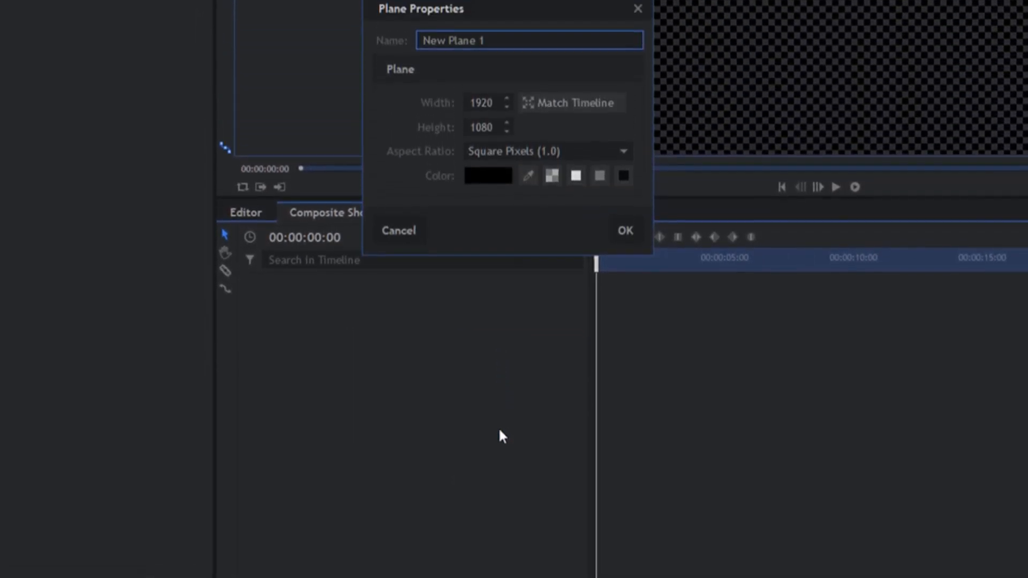
{"action": "left_click", "coordinate": [624, 231]}
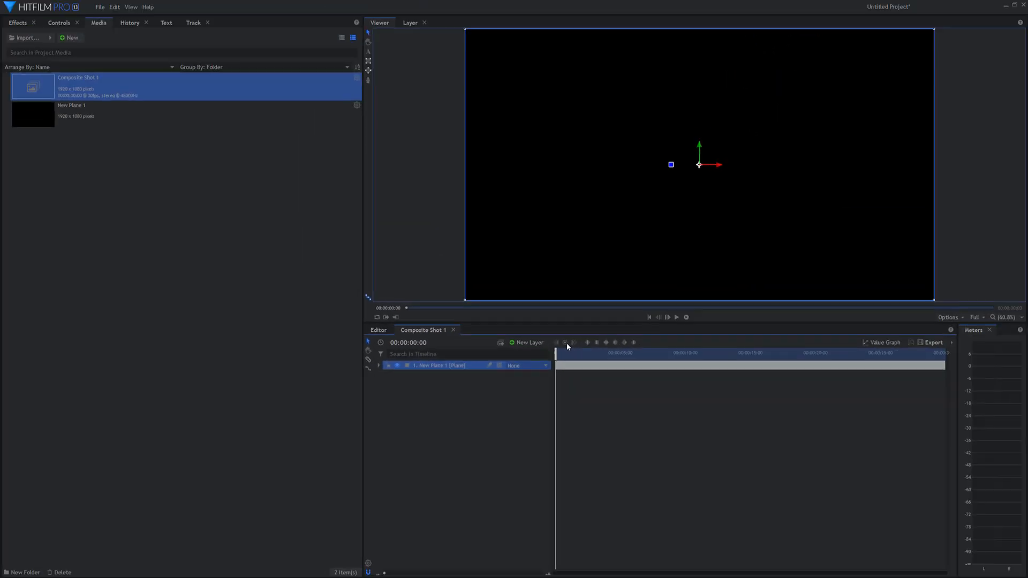
Apply a Fractal Noise effect from Generate to the plane, giving grey cloudy noise
{"action": "left_click", "coordinate": [16, 23]}
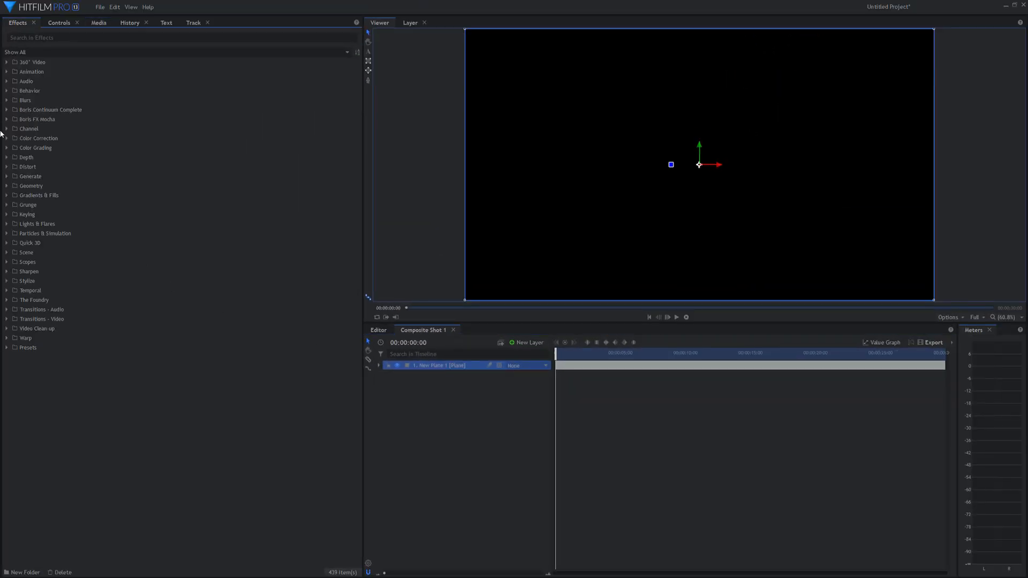
{"action": "left_click", "coordinate": [6, 175]}
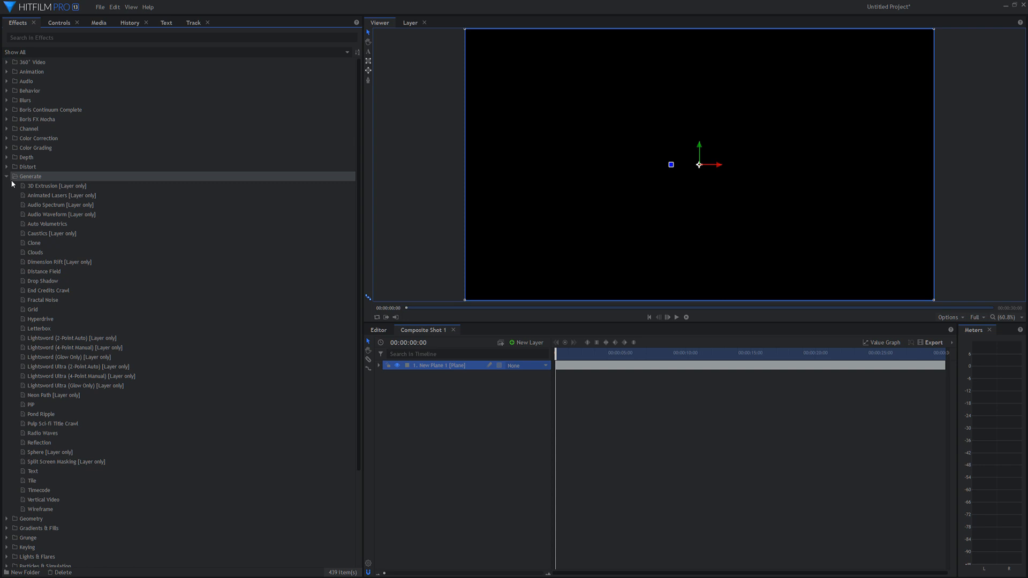
{"action": "left_click", "coordinate": [43, 300]}
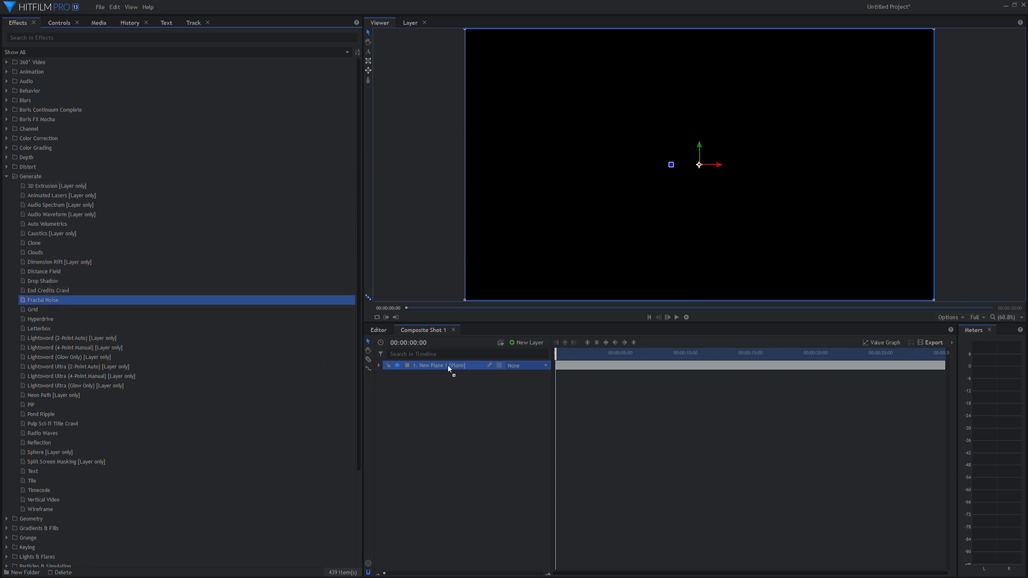
{"action": "double_click", "coordinate": [43, 300]}
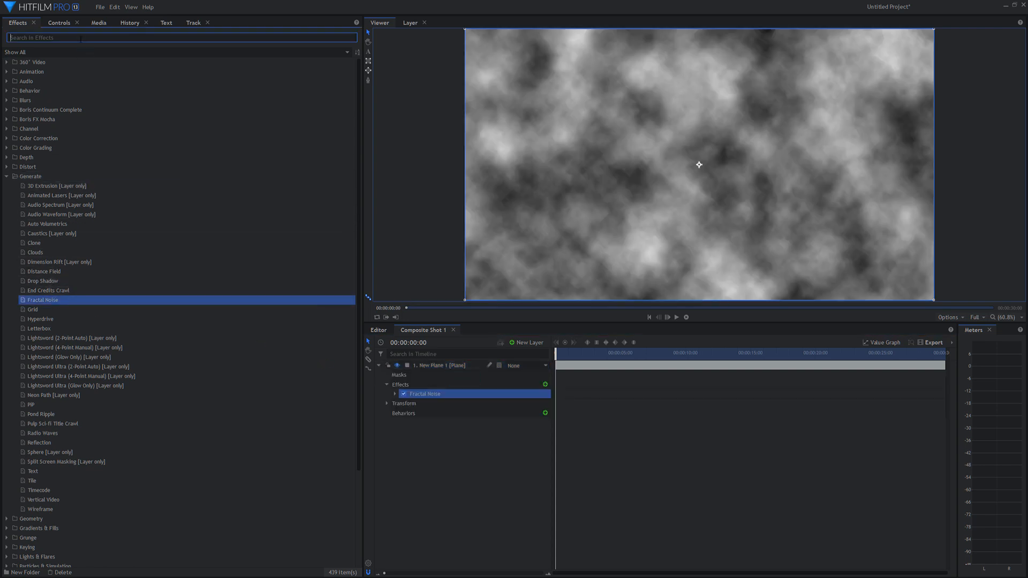
Apply a Parallax effect below Fractal Noise on the plane with its height map inverted
{"action": "type", "text": "Par"}
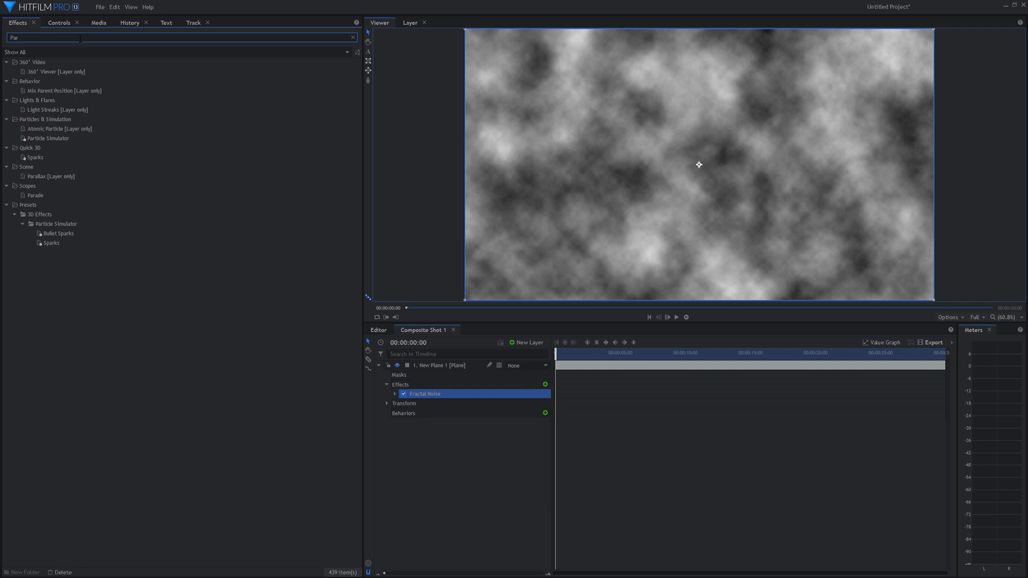
{"action": "left_click", "coordinate": [55, 175]}
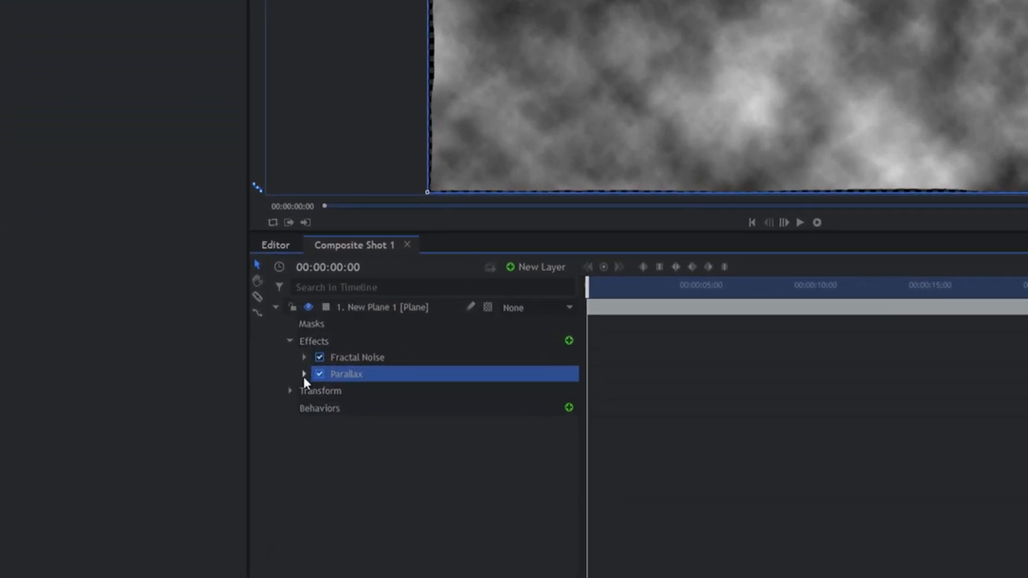
{"action": "left_click", "coordinate": [303, 374]}
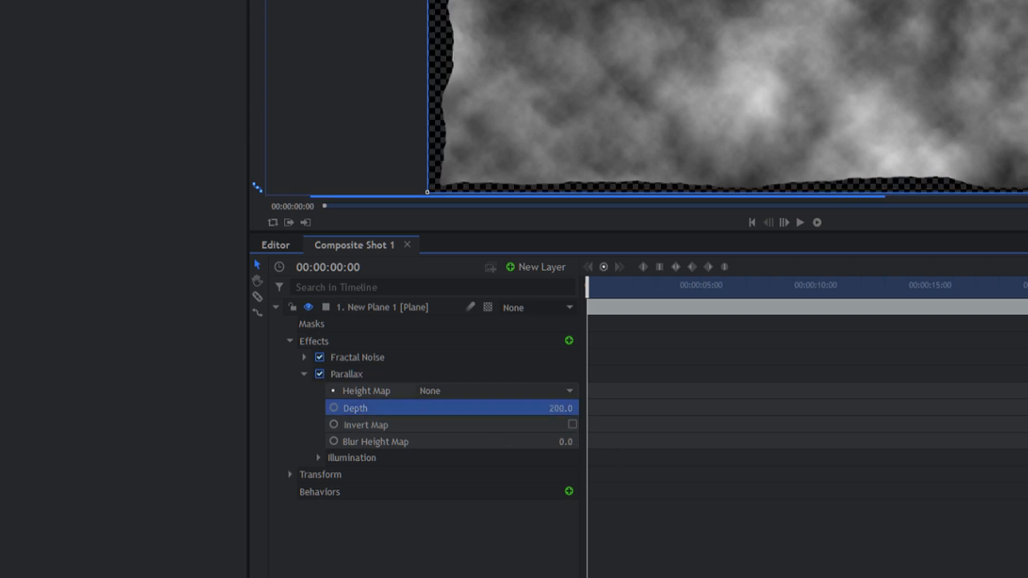
{"action": "left_click", "coordinate": [571, 424]}
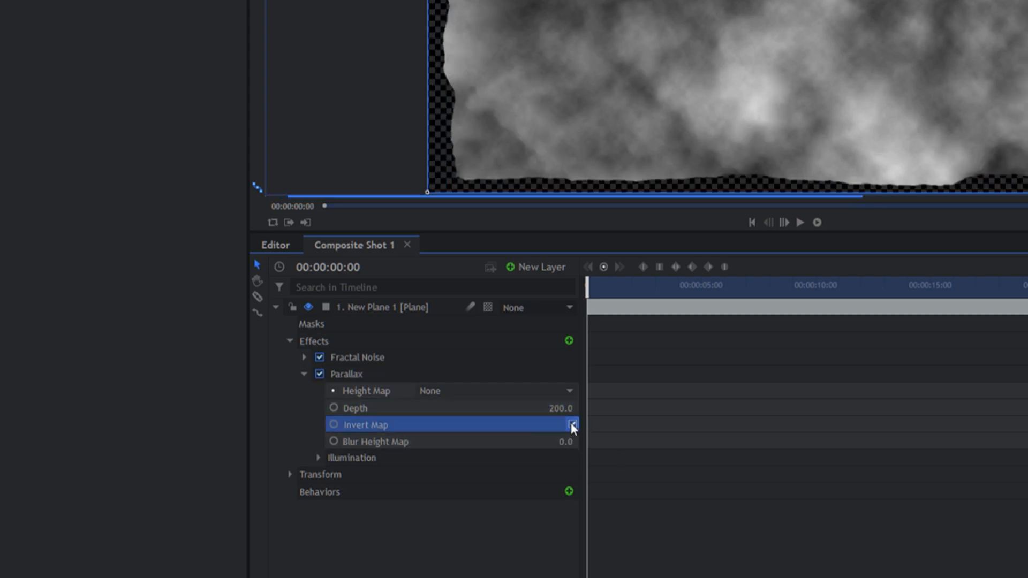
{"action": "left_click", "coordinate": [571, 424]}
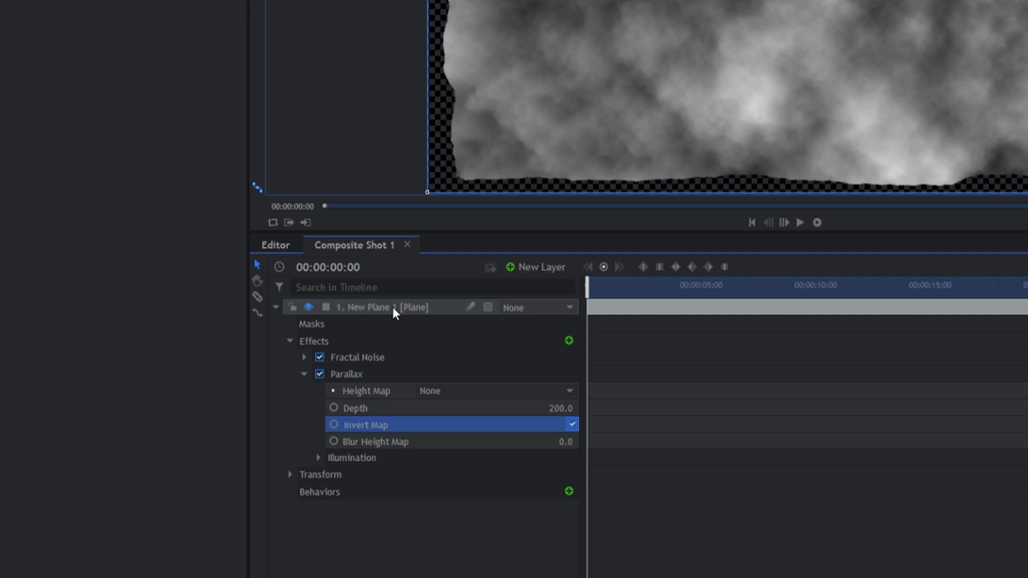
Widen New Plane 1 to 2220 pixels in Plane Properties
{"action": "double_click", "coordinate": [362, 308]}
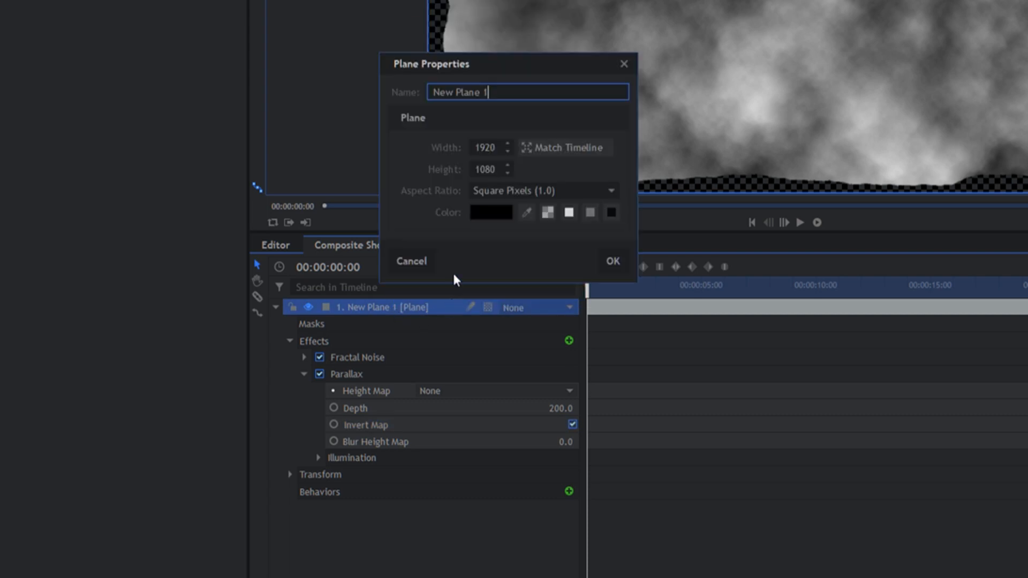
{"action": "left_click", "coordinate": [488, 146]}
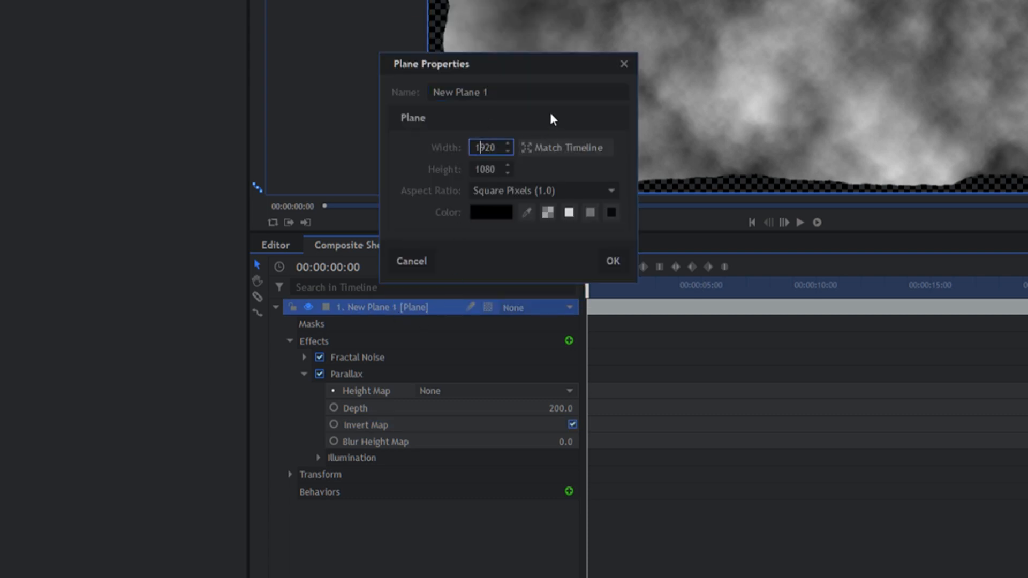
{"action": "type", "text": "2220"}
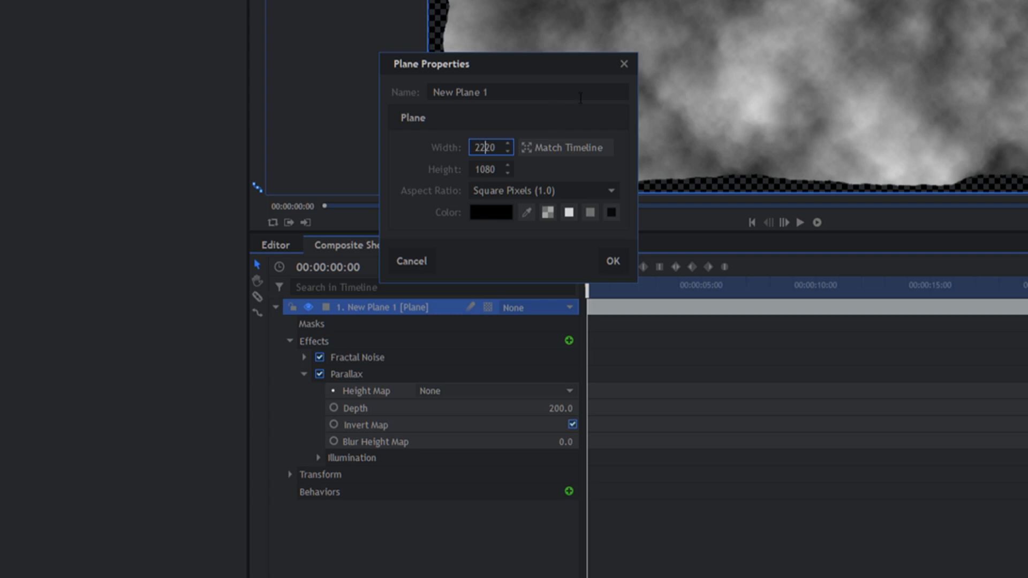
{"action": "left_click", "coordinate": [490, 169]}
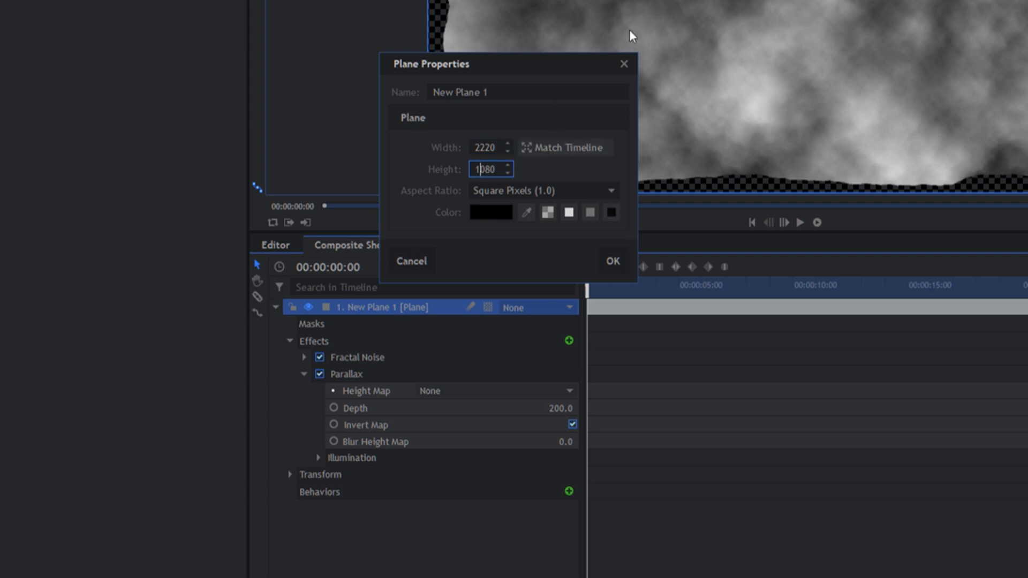
{"action": "left_click", "coordinate": [612, 261]}
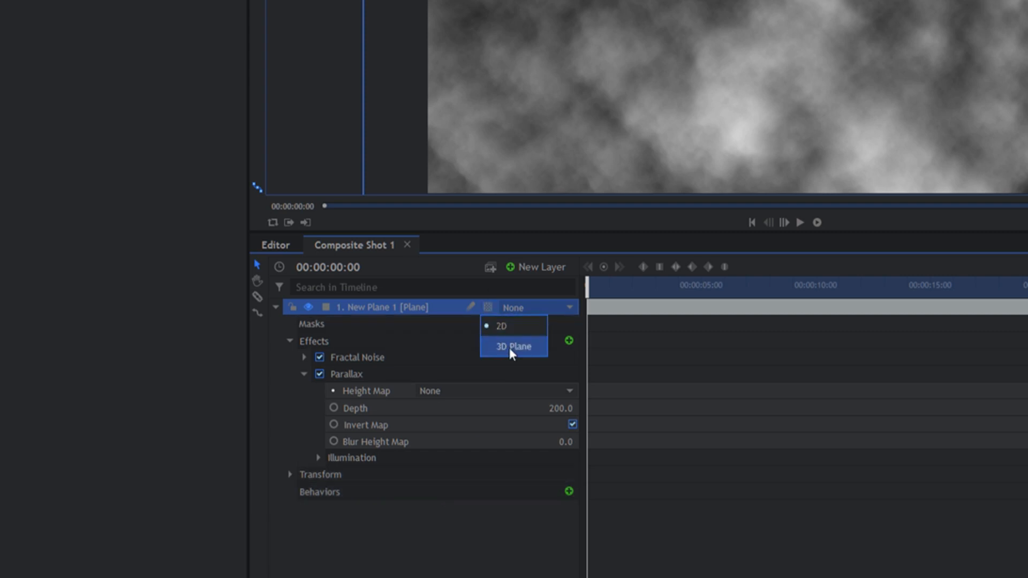
Make the plane 3D and add a light layer, showing its position settings
{"action": "left_click", "coordinate": [513, 346]}
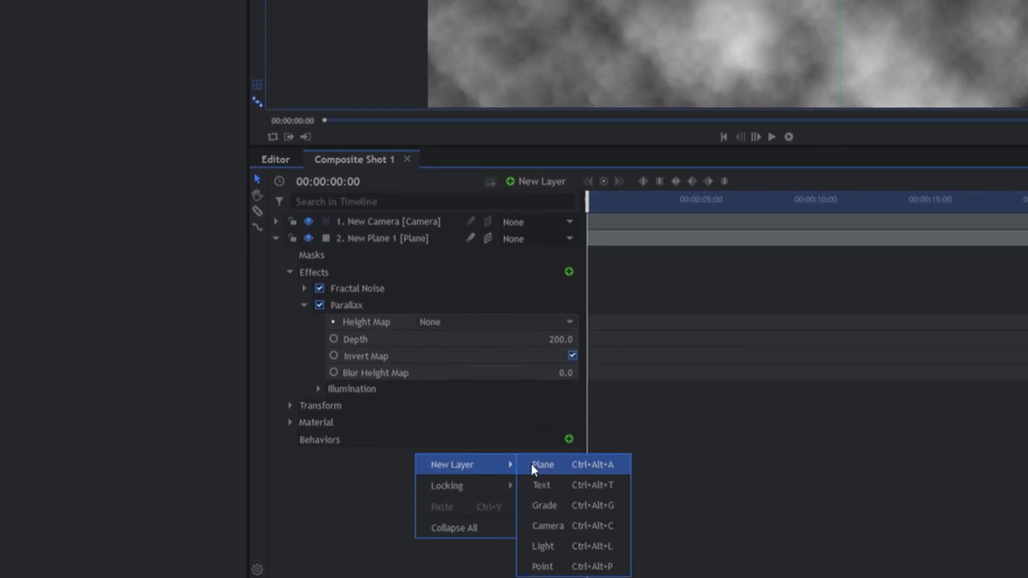
{"action": "left_click", "coordinate": [542, 546]}
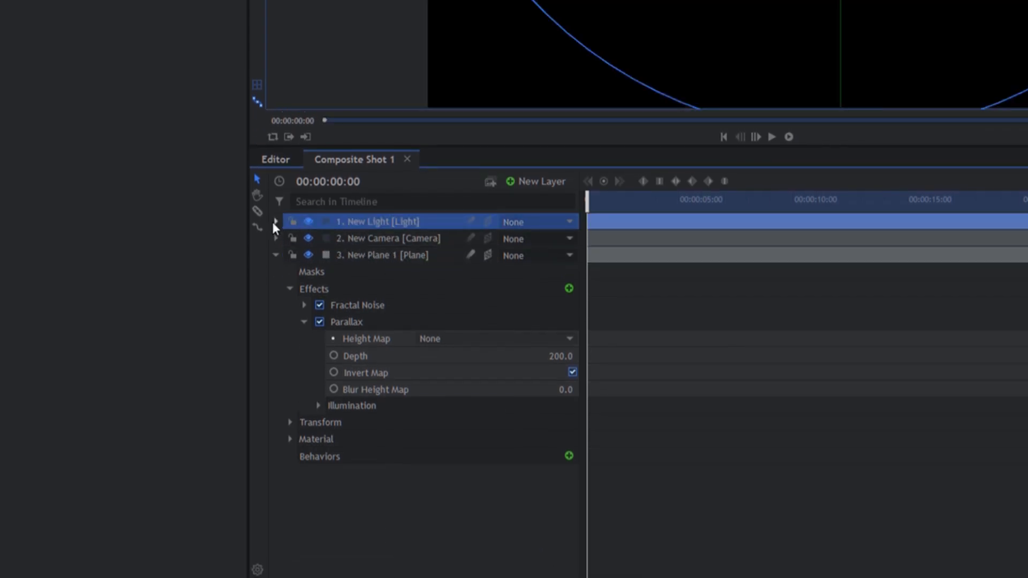
{"action": "left_click", "coordinate": [276, 222]}
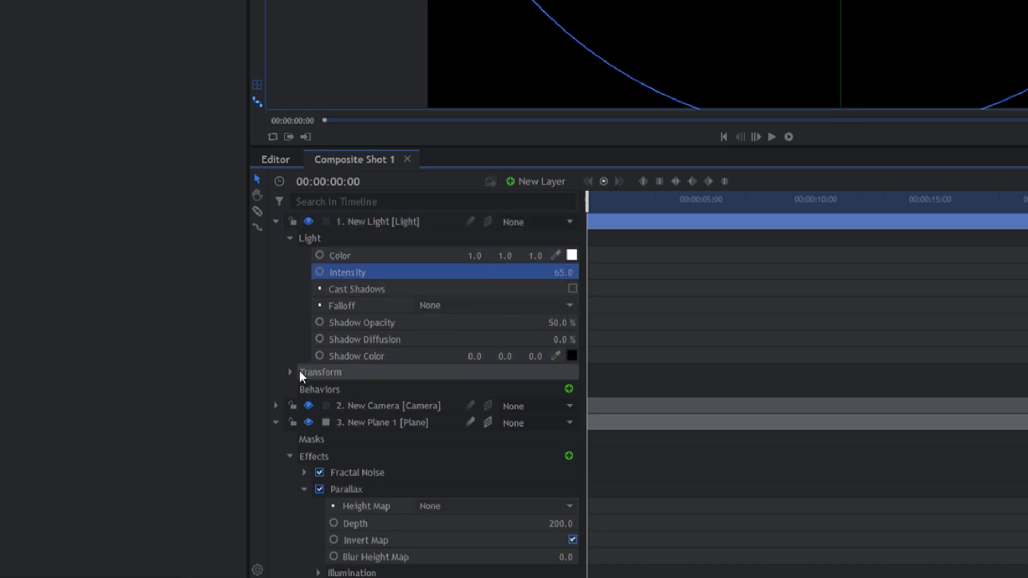
{"action": "left_click", "coordinate": [290, 372]}
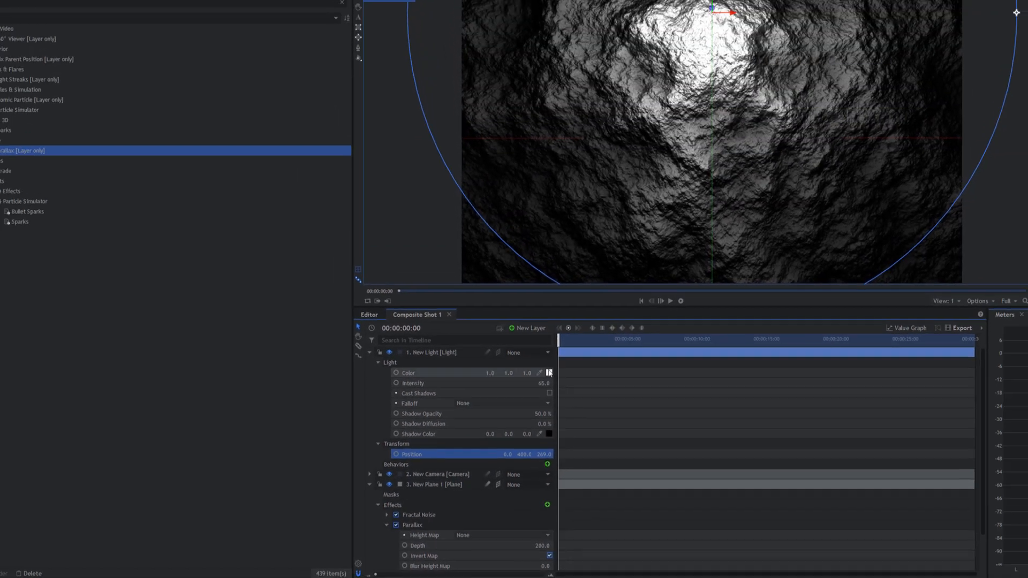
Tint the light cyan (0.2, 1.0, 0.9) so the rocky surface glows teal
{"action": "left_click", "coordinate": [548, 373]}
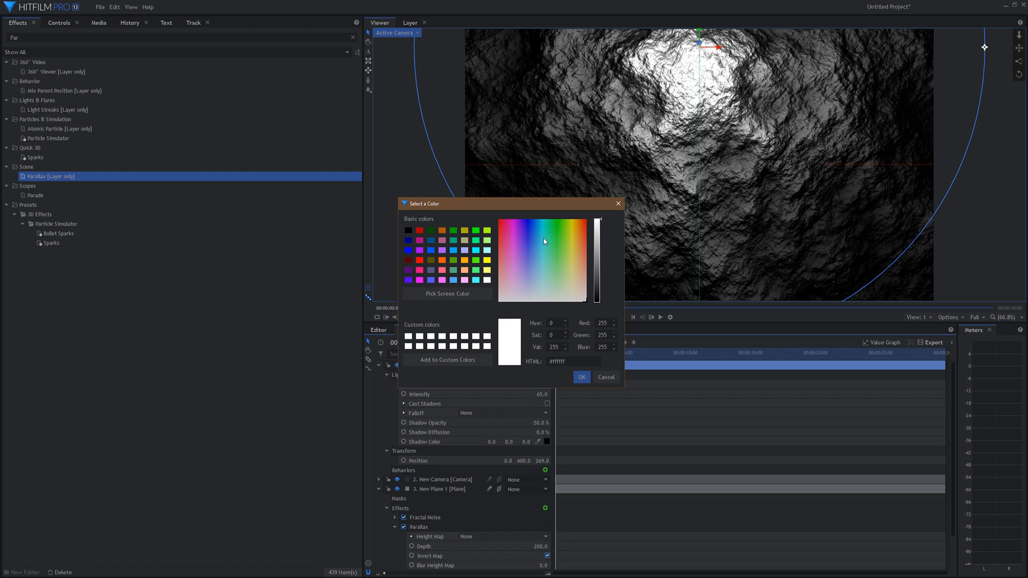
{"action": "left_click", "coordinate": [580, 377]}
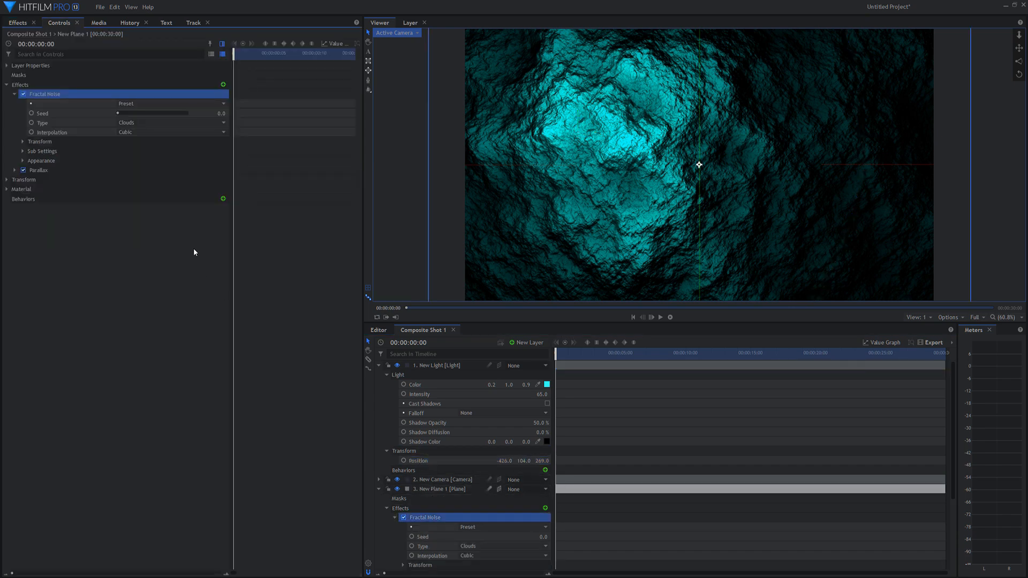
Reveal the Fractal Noise Appearance settings in the Controls panel
{"action": "left_click", "coordinate": [42, 112]}
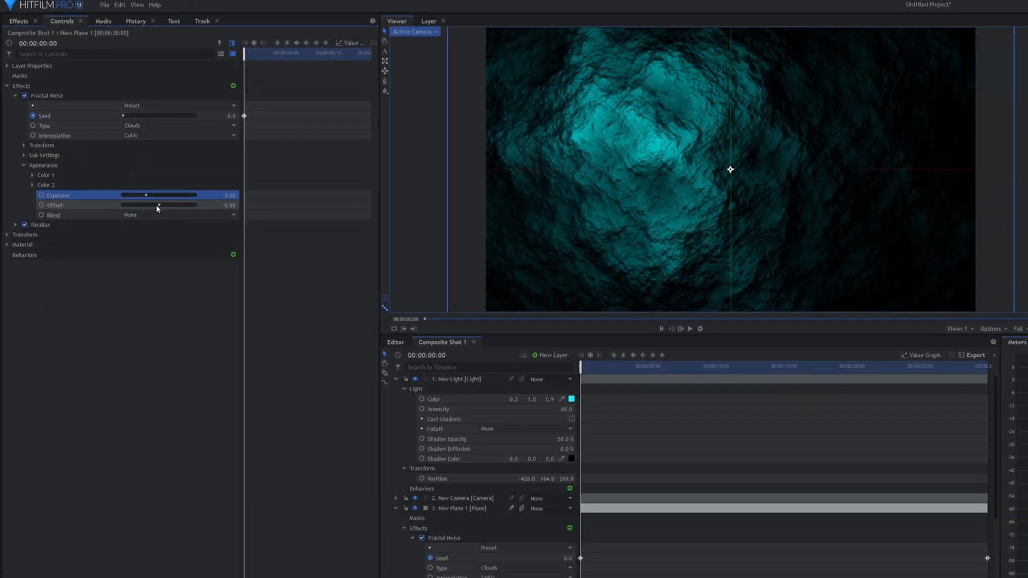
Settle the Fractal Noise Offset at -0.02 and show the plane's Material settings
{"action": "left_click_drag", "start_coordinate": [157, 205], "coordinate": [129, 199]}
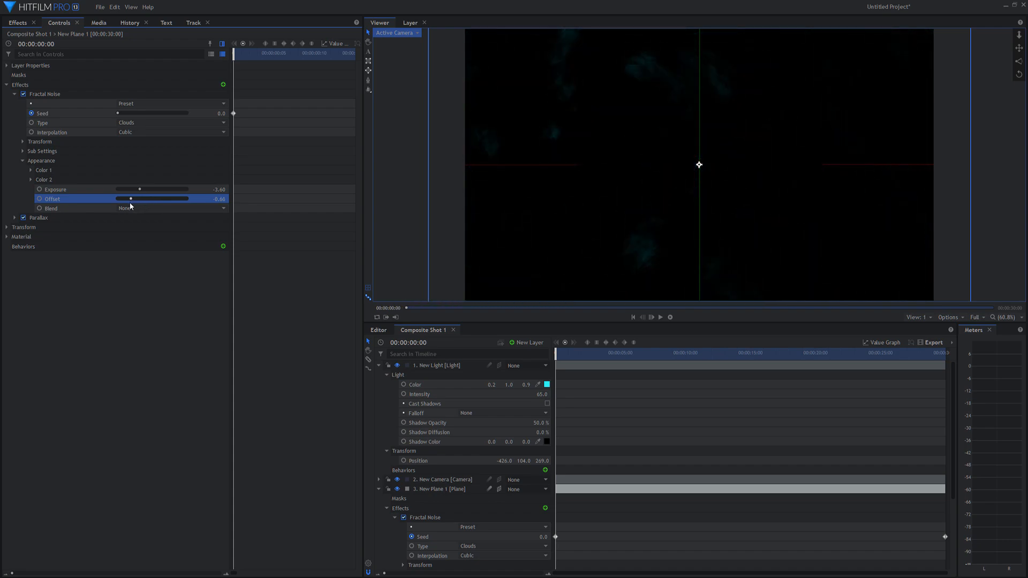
{"action": "left_click_drag", "start_coordinate": [129, 199], "coordinate": [156, 199]}
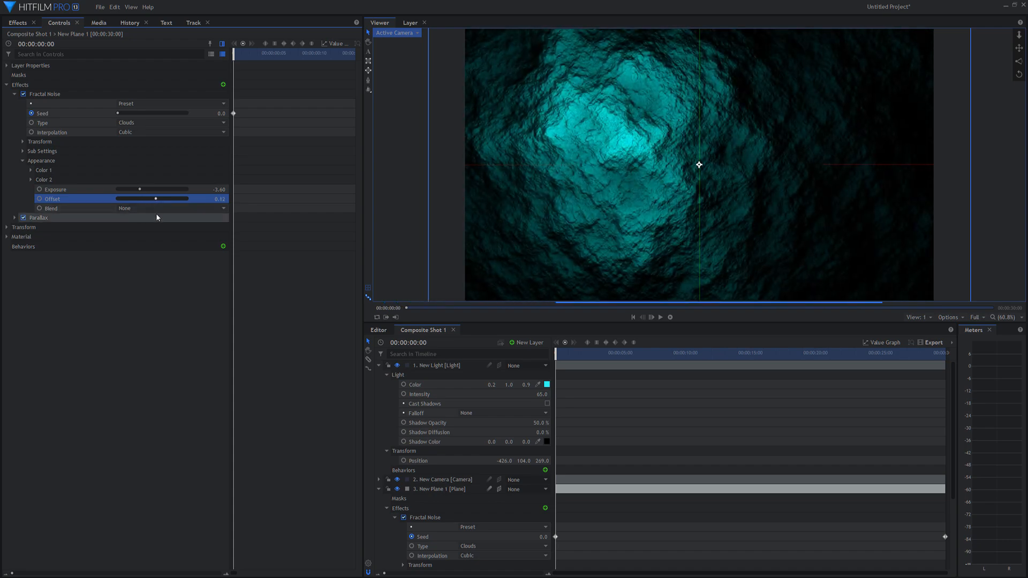
{"action": "left_click_drag", "start_coordinate": [155, 199], "coordinate": [151, 200]}
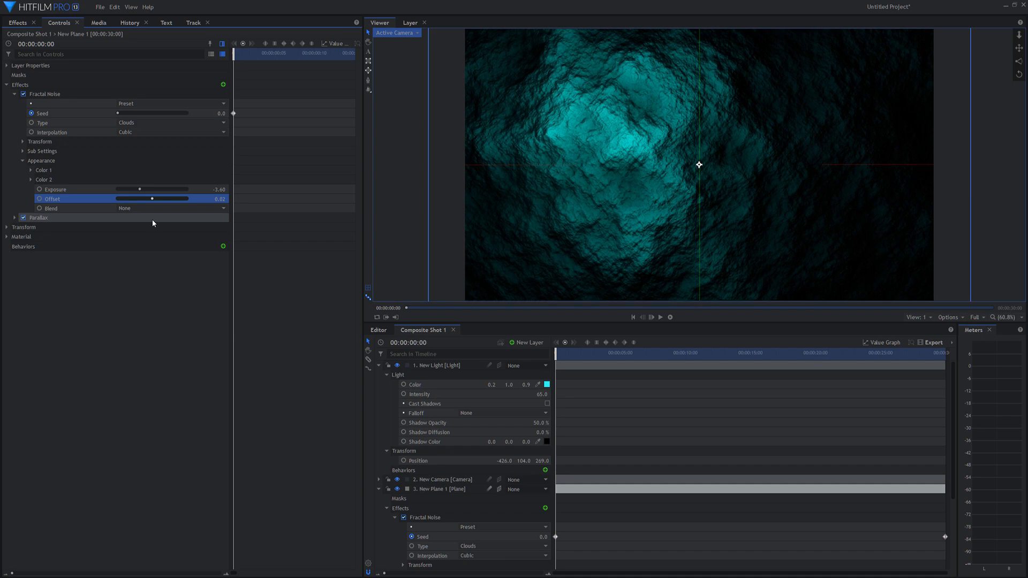
{"action": "left_click", "coordinate": [6, 238]}
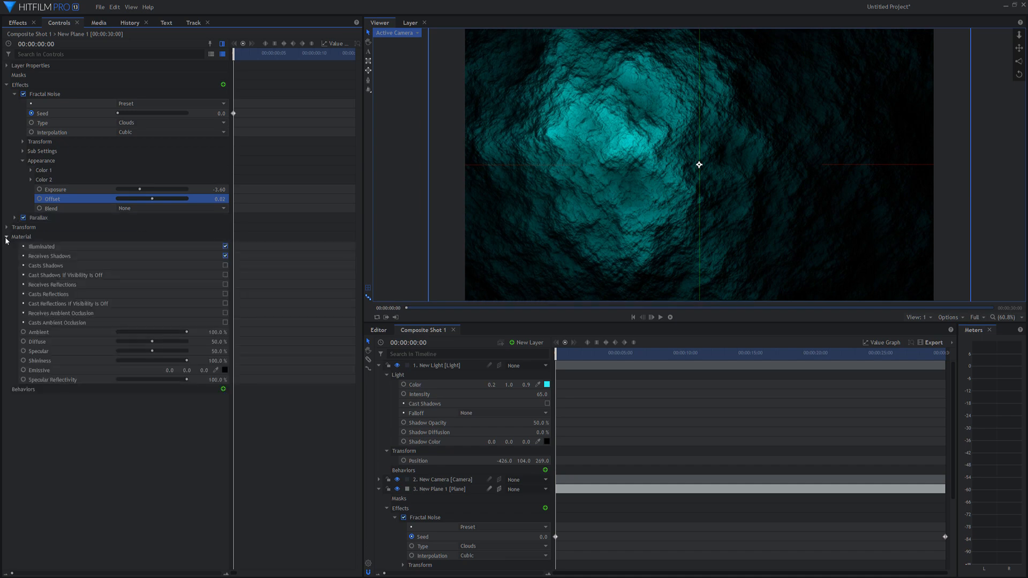
Turn off the plane's Illuminated material and show the Fractal Noise Transform settings
{"action": "left_click", "coordinate": [225, 247]}
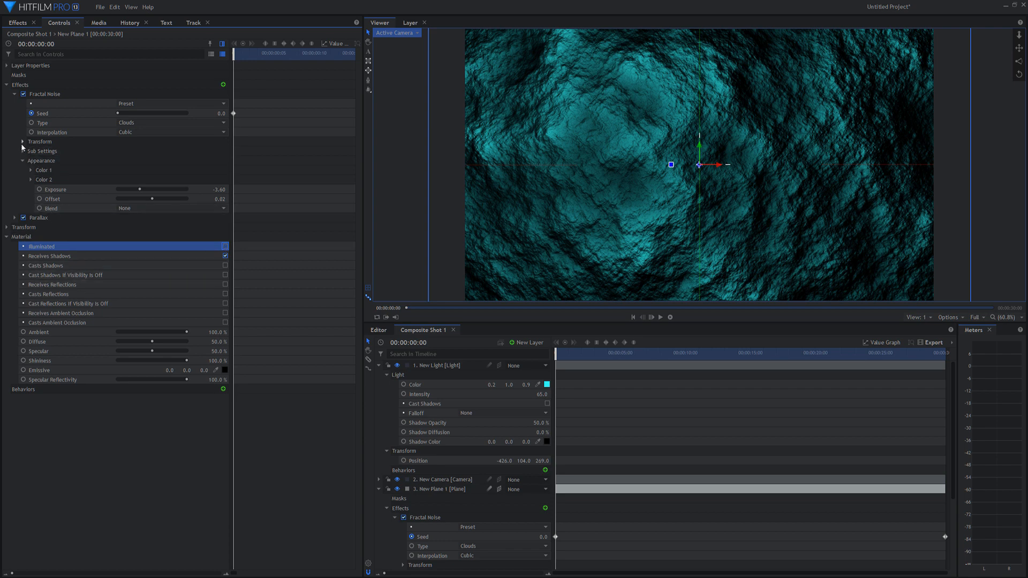
{"action": "left_click", "coordinate": [40, 141]}
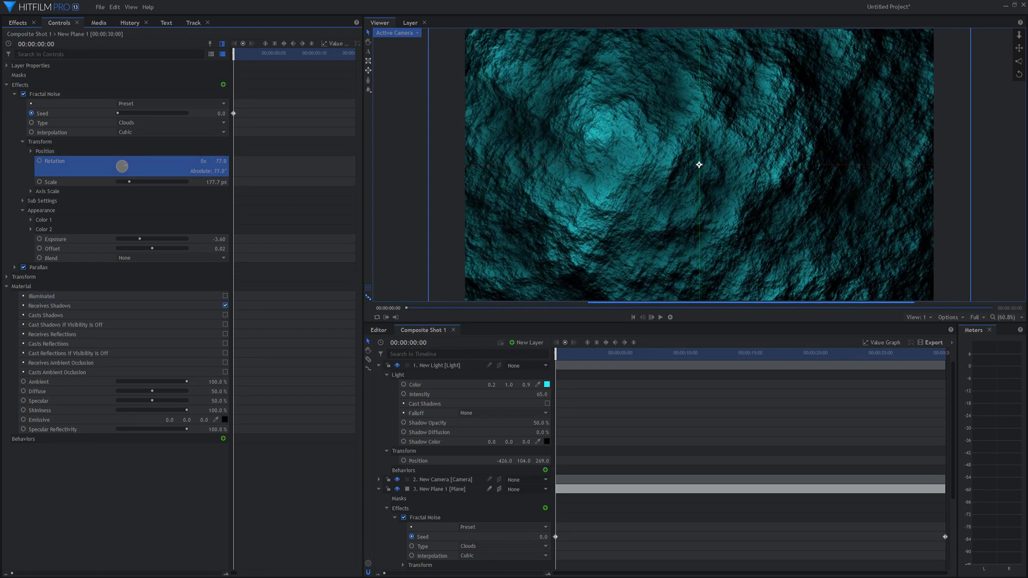
Offset the fractal noise to -466, 456 and shrink its scale to 146.7 px
{"action": "left_click", "coordinate": [30, 151]}
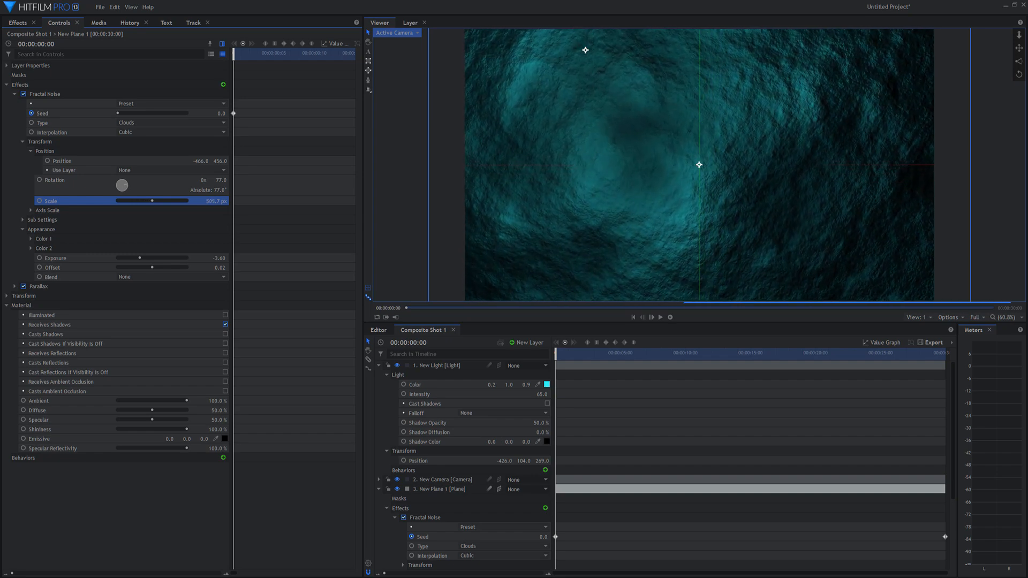
{"action": "left_click_drag", "start_coordinate": [151, 201], "coordinate": [130, 200]}
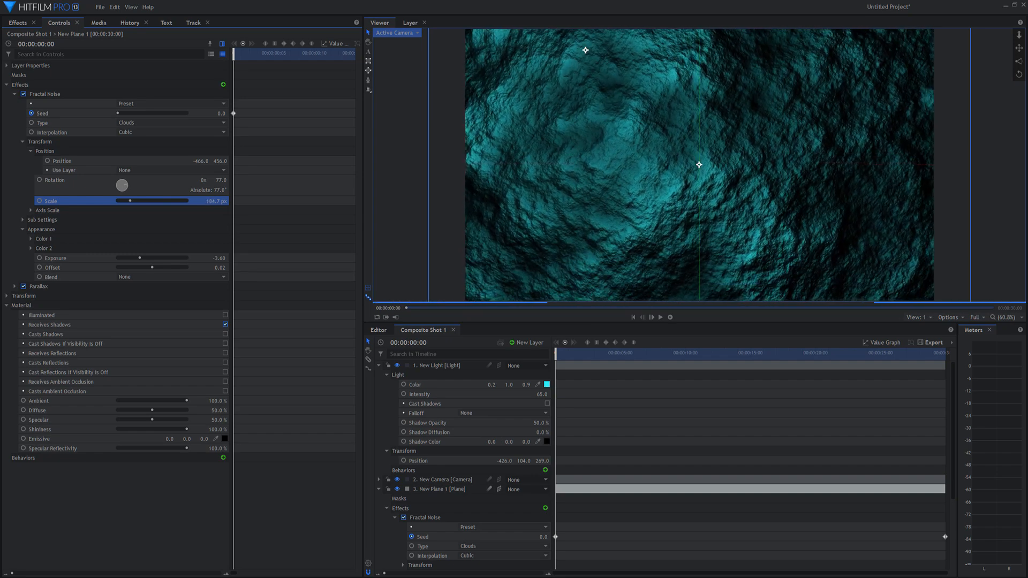
{"action": "left_click_drag", "start_coordinate": [151, 200], "coordinate": [127, 200]}
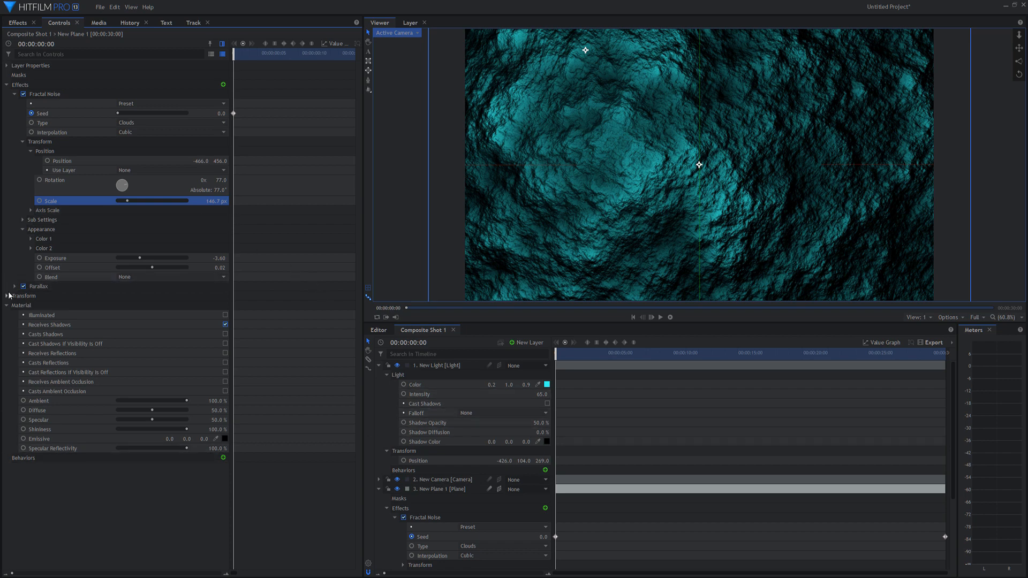
{"action": "left_click", "coordinate": [6, 295]}
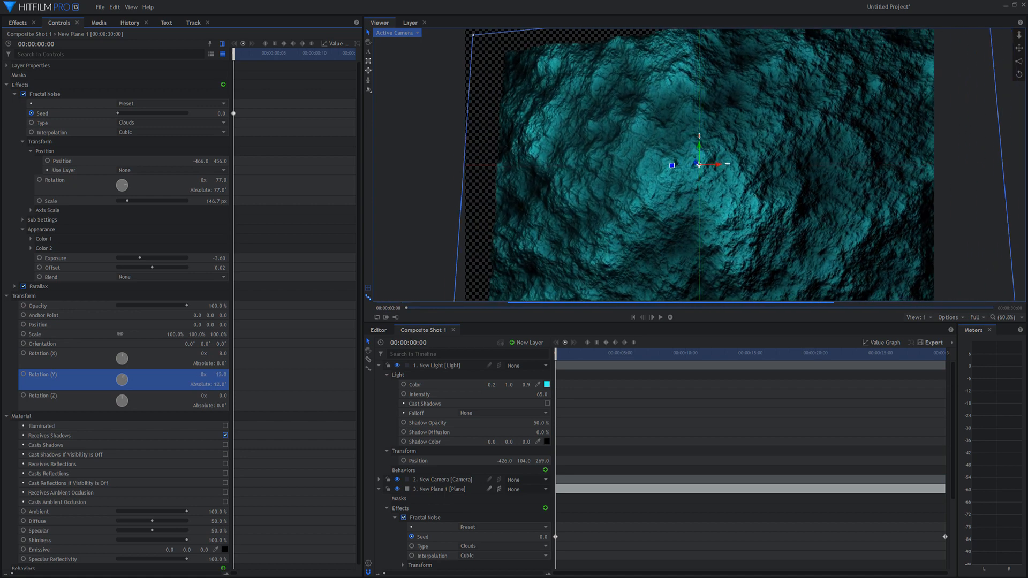
Reset the plane's rotation to 0° so the terrain faces the camera flat-on
{"action": "right_click", "coordinate": [121, 375]}
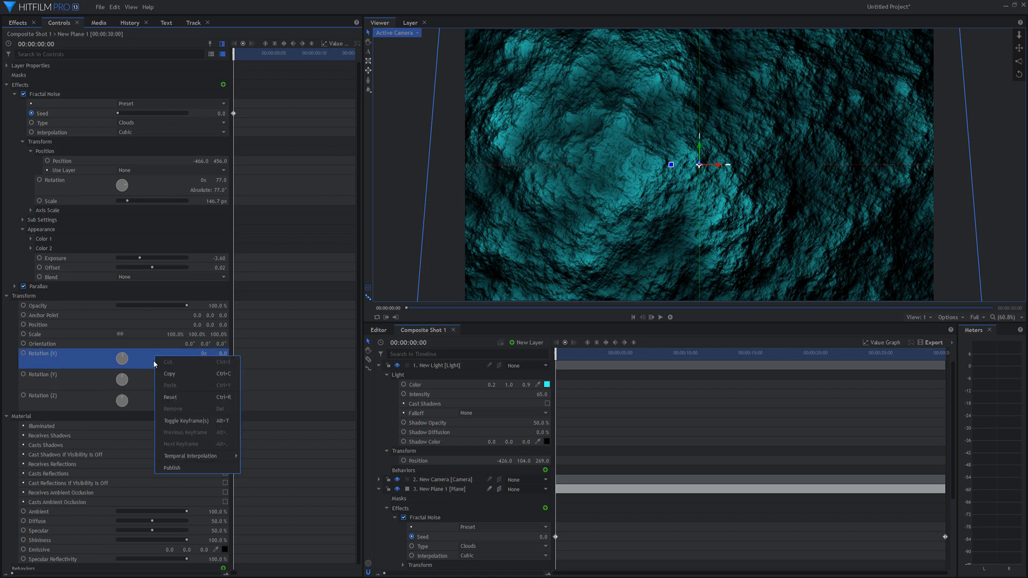
{"action": "left_click", "coordinate": [171, 396]}
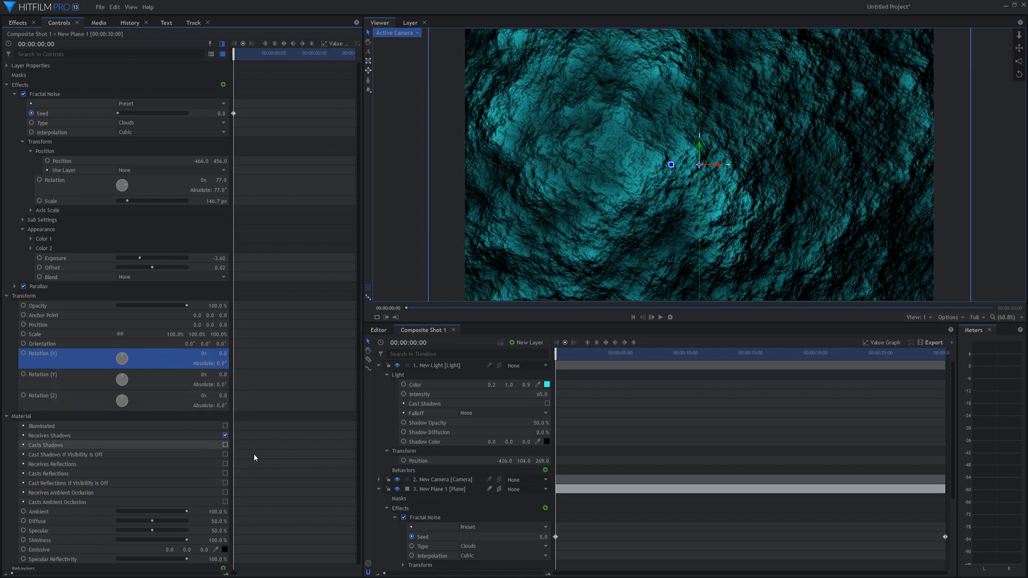